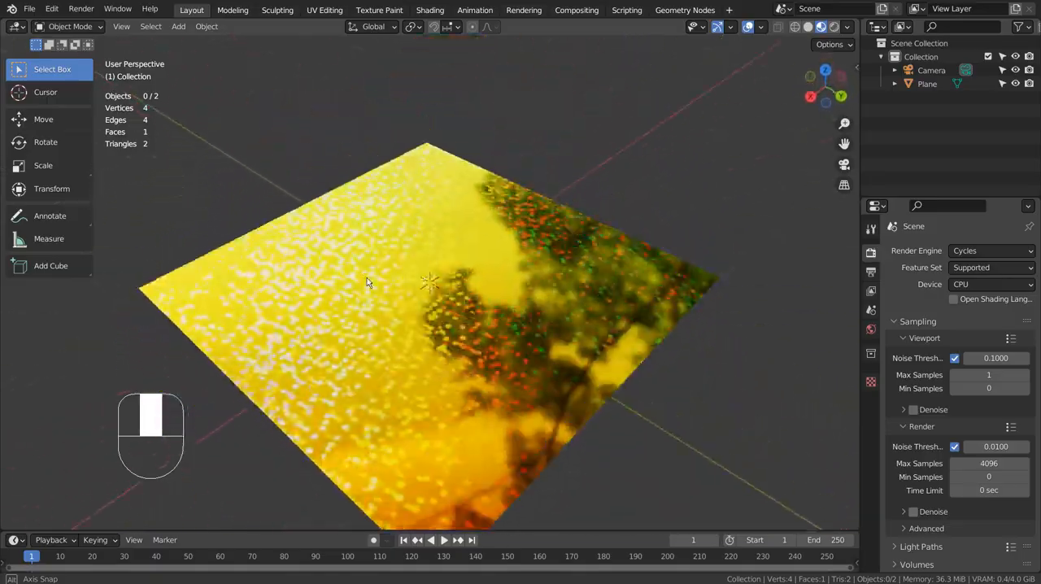
Inspect the plane, then bring up and cancel the Add-node menu in the maximized Shader Editor.
drag(366, 283, 696, 328)
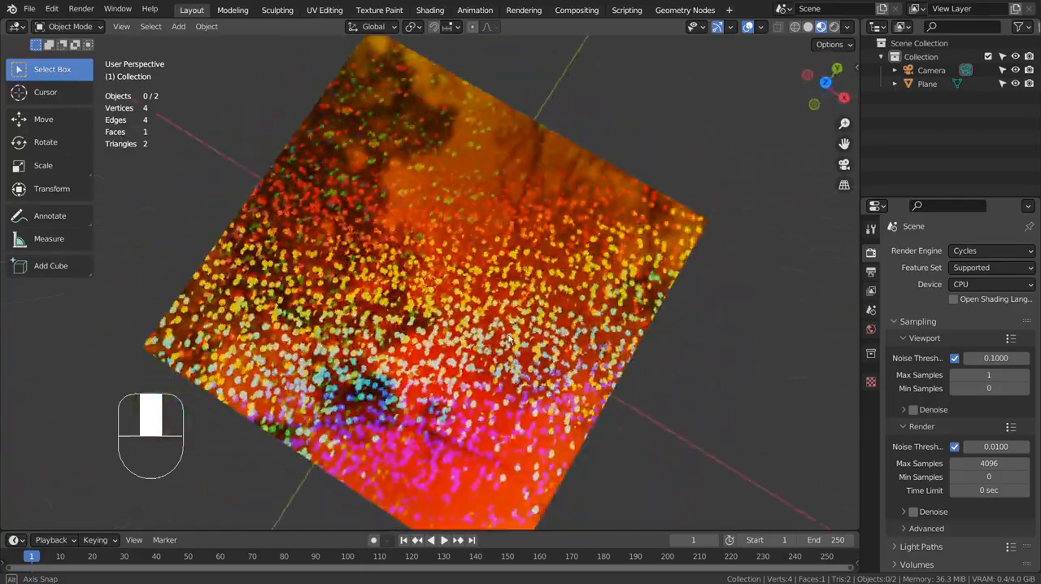
drag(504, 341, 342, 268)
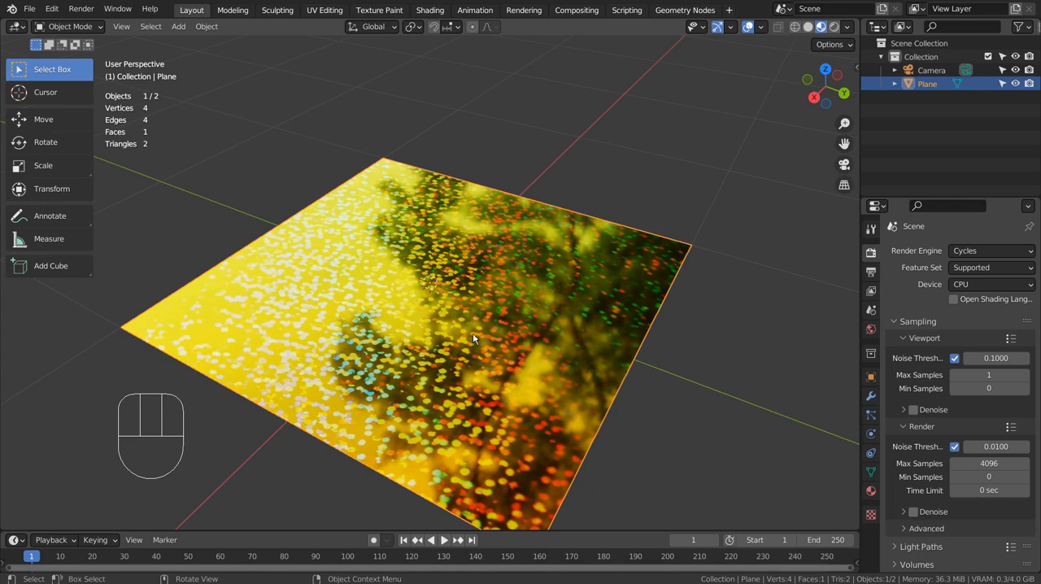
mouse_move(438, 42)
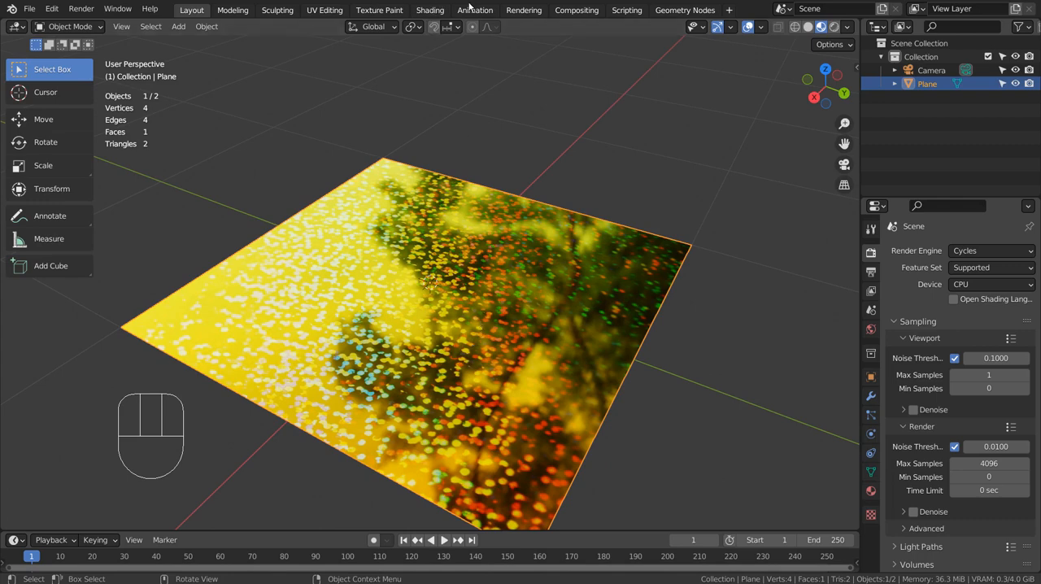
click(429, 10)
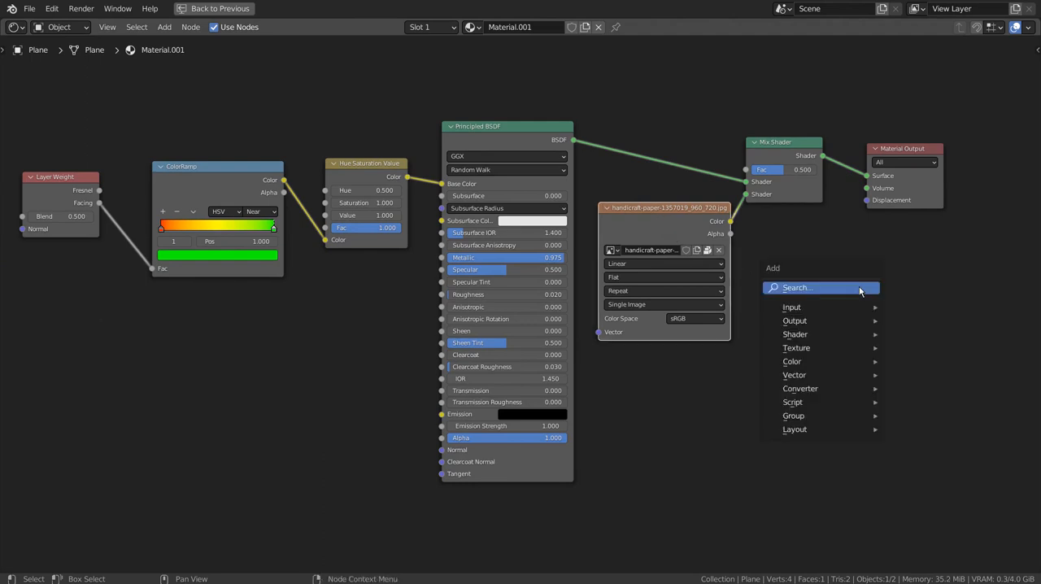
click(796, 347)
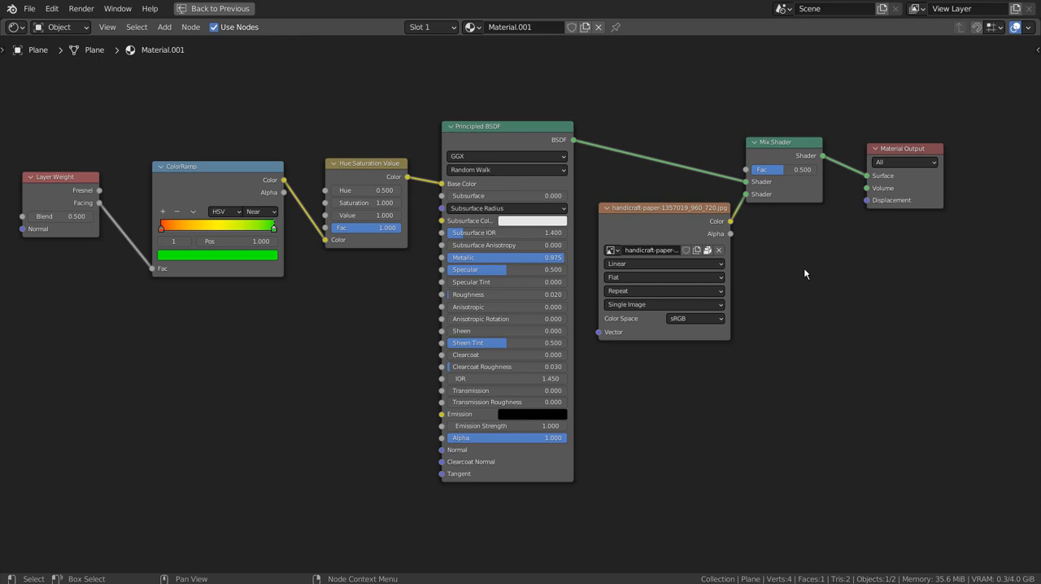
mouse_move(893, 213)
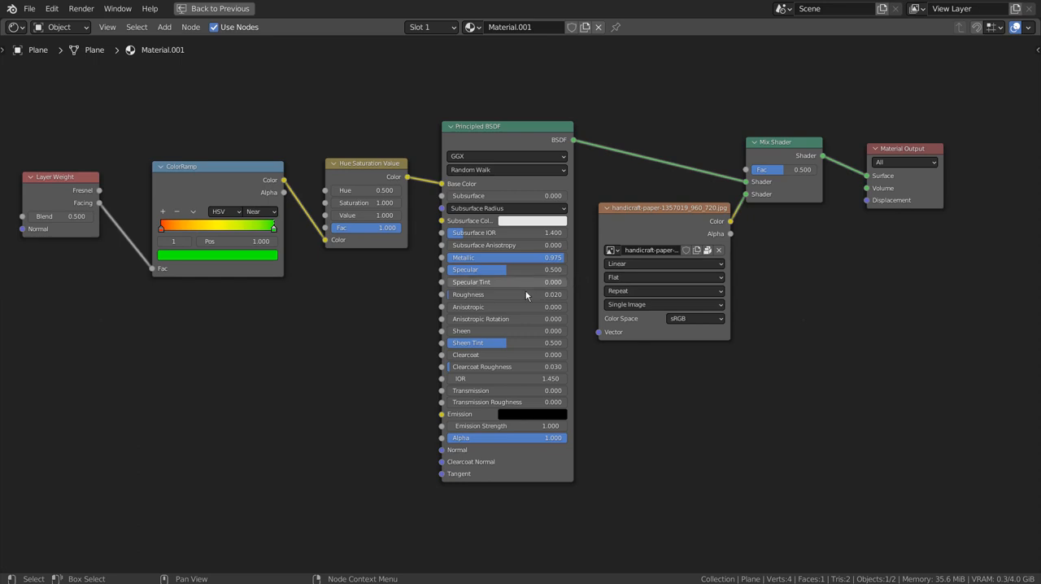
mouse_move(799, 194)
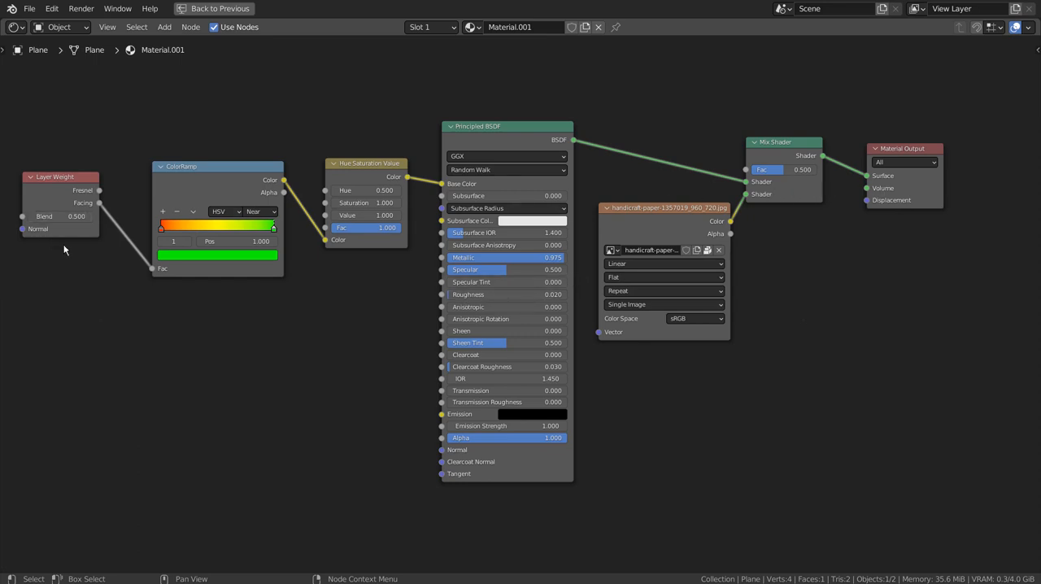
mouse_move(335, 377)
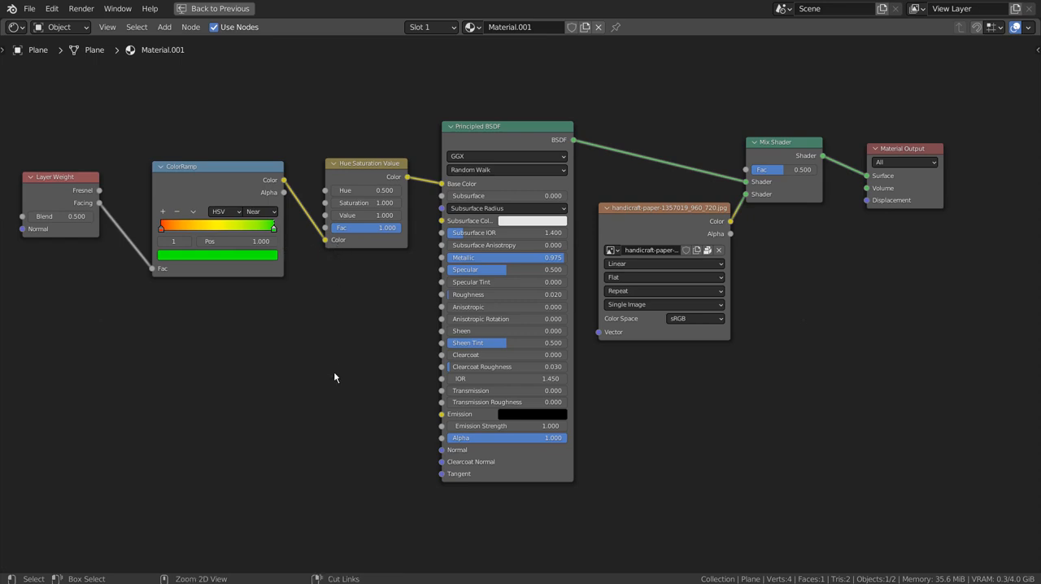
Return from the full-screen node tree to the previous layout.
click(423, 9)
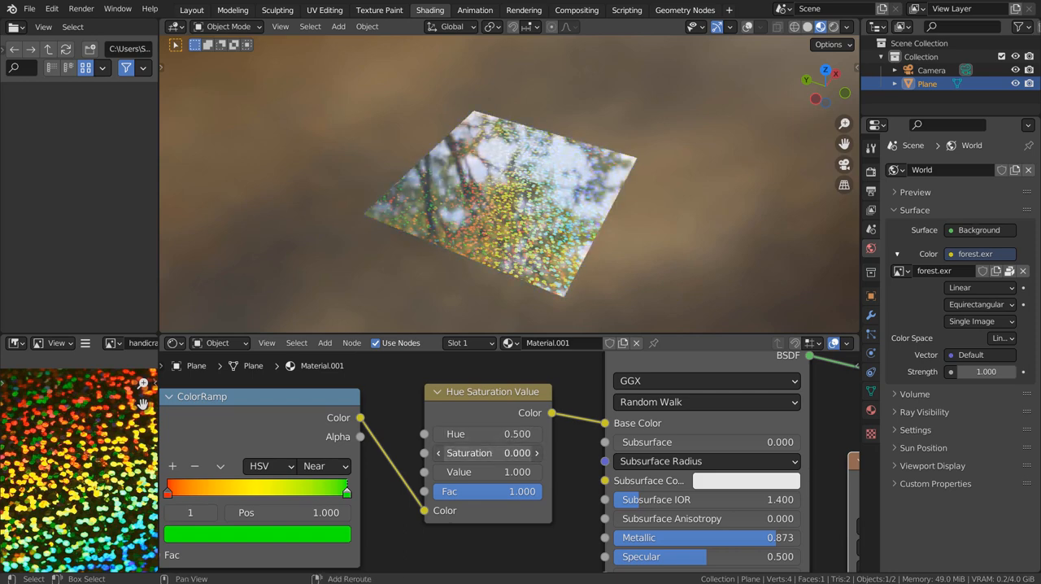
drag(487, 453, 487, 453)
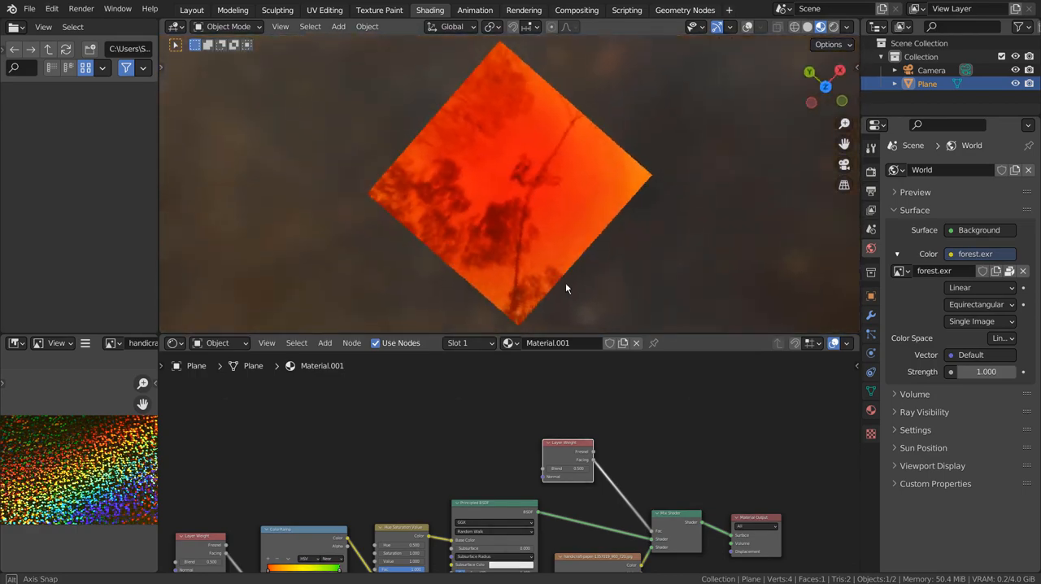
drag(567, 289, 347, 221)
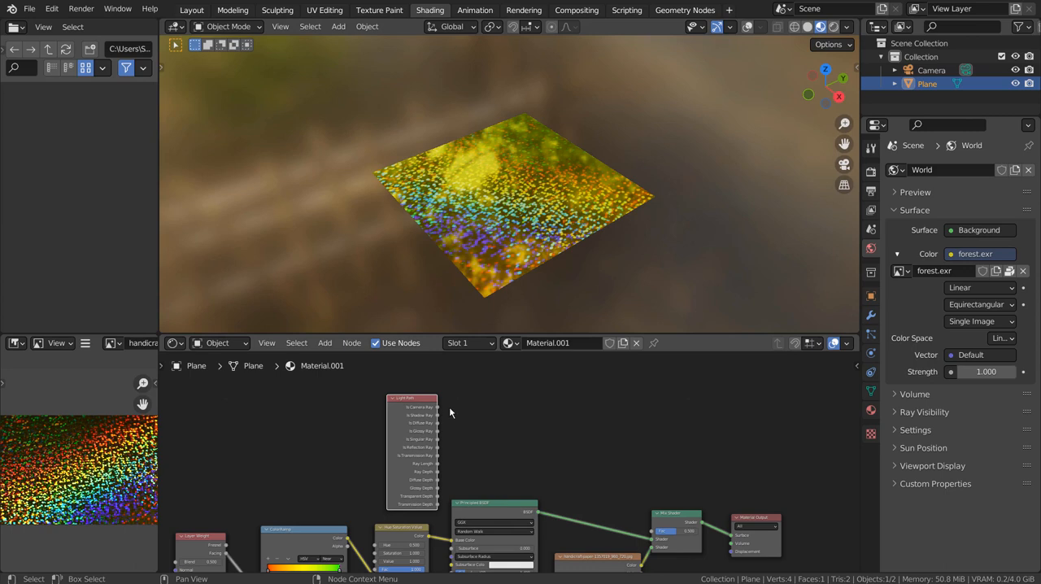
Place the Light Path node and wire its Glossy and Ray Depth outputs into the Mix Shader.
drag(435, 407, 659, 533)
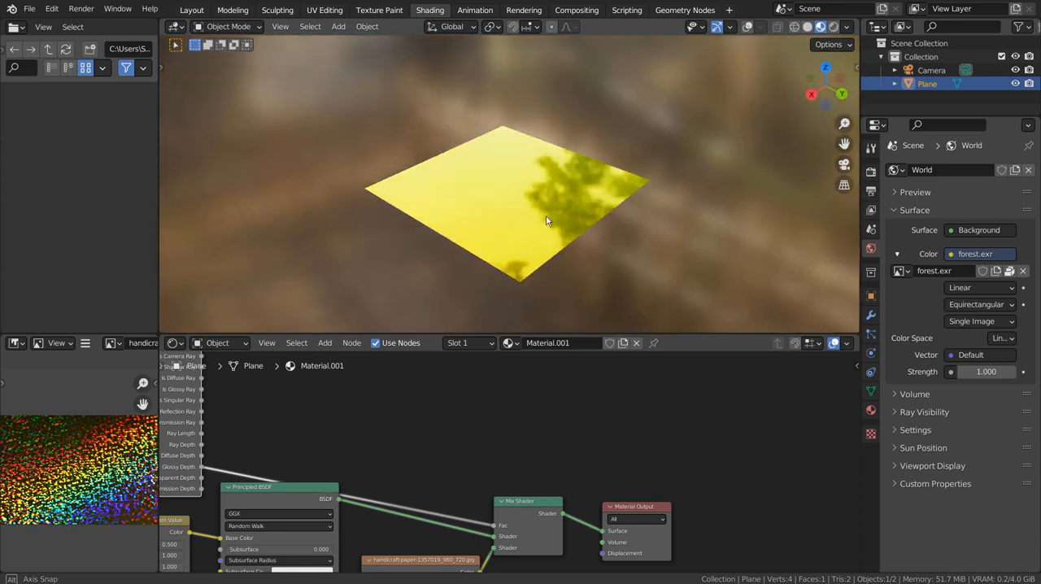
drag(545, 220, 377, 192)
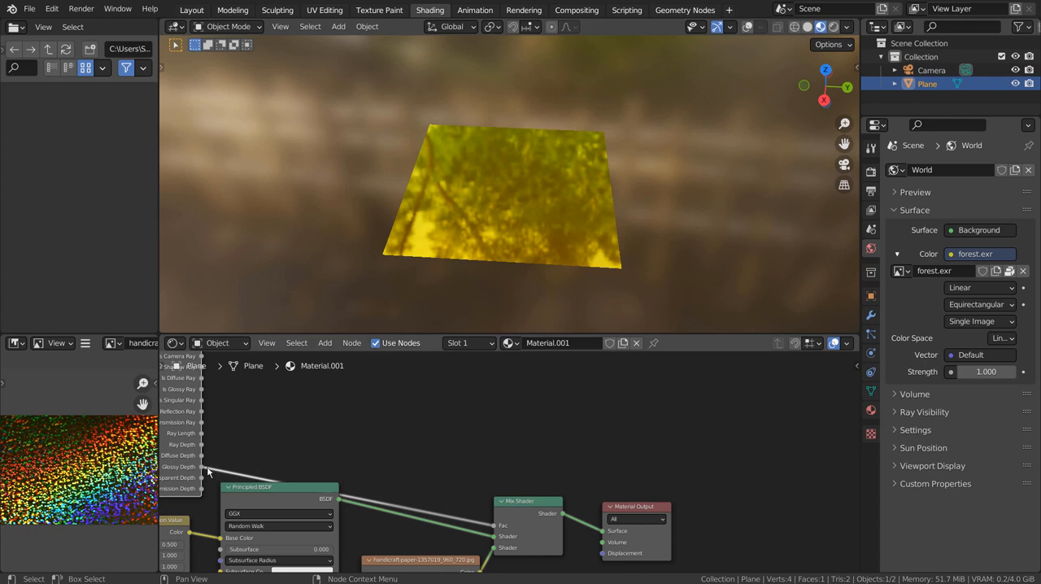
drag(204, 444, 497, 535)
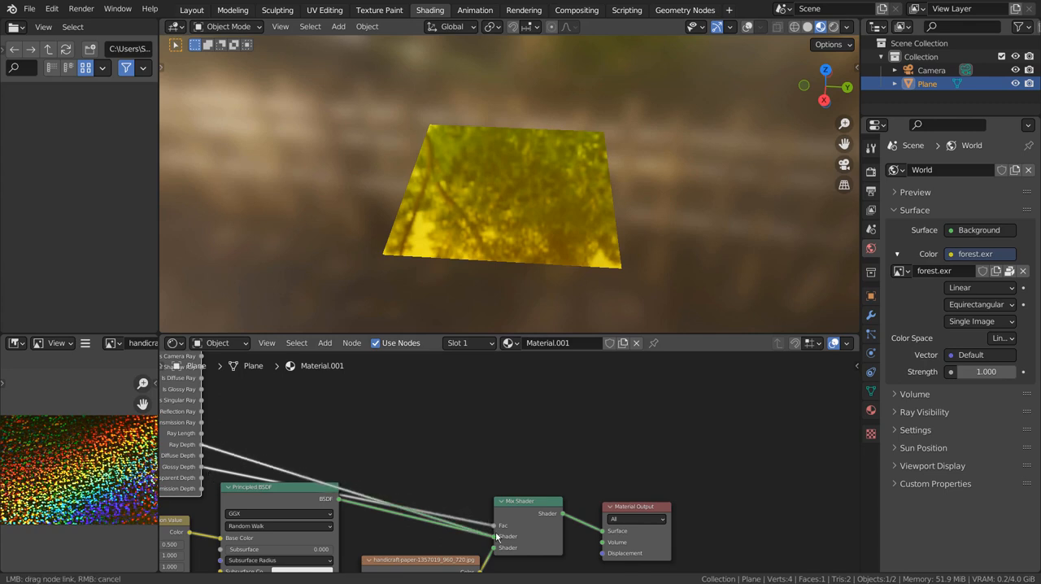